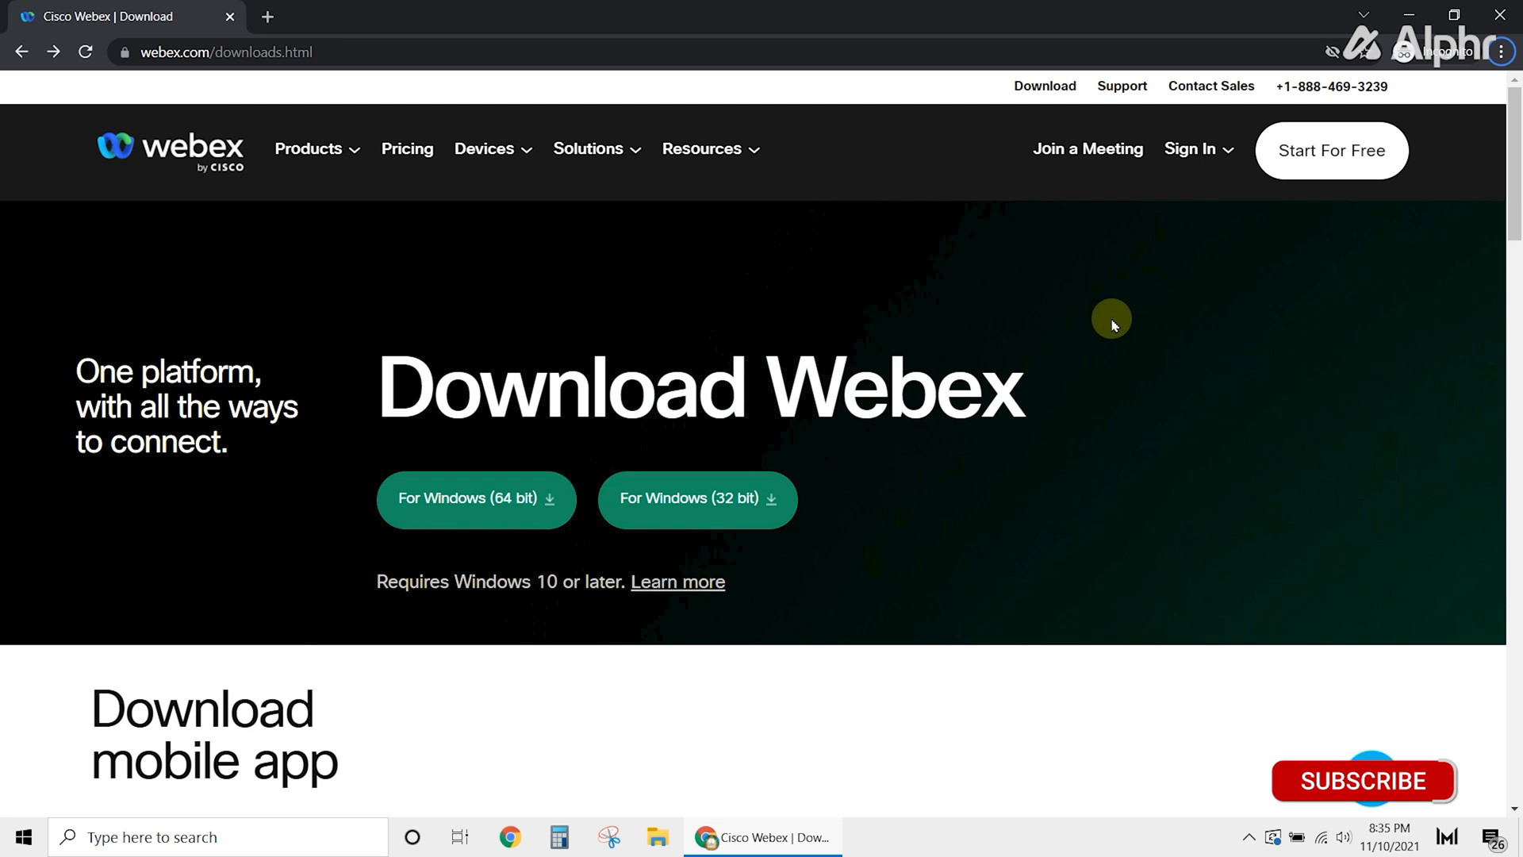
# - Sign in to the Webex website with the account email address
pyautogui.click(1364, 780)
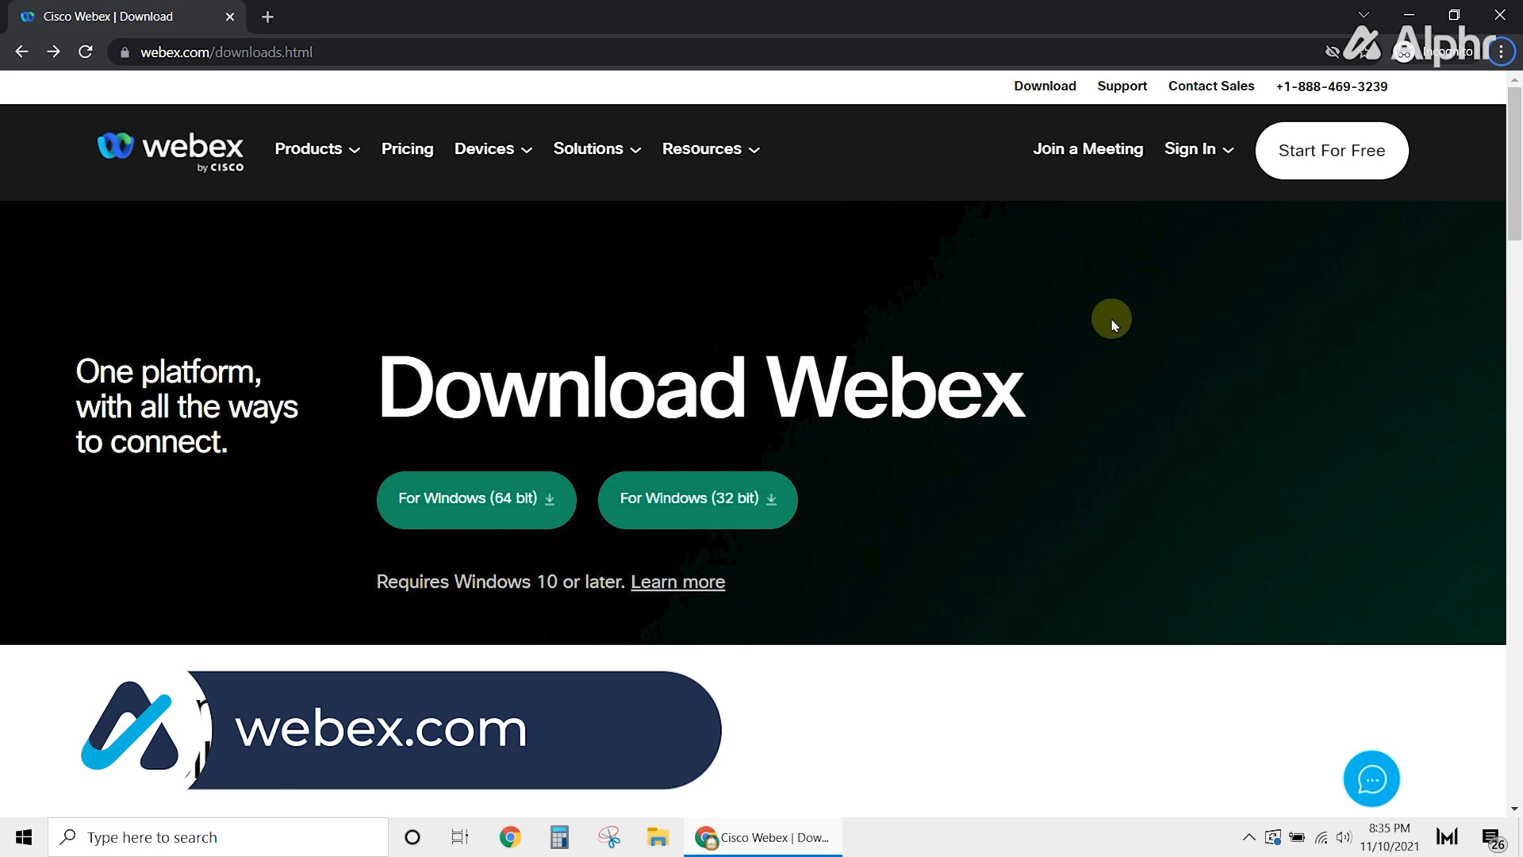
pyautogui.click(1191, 148)
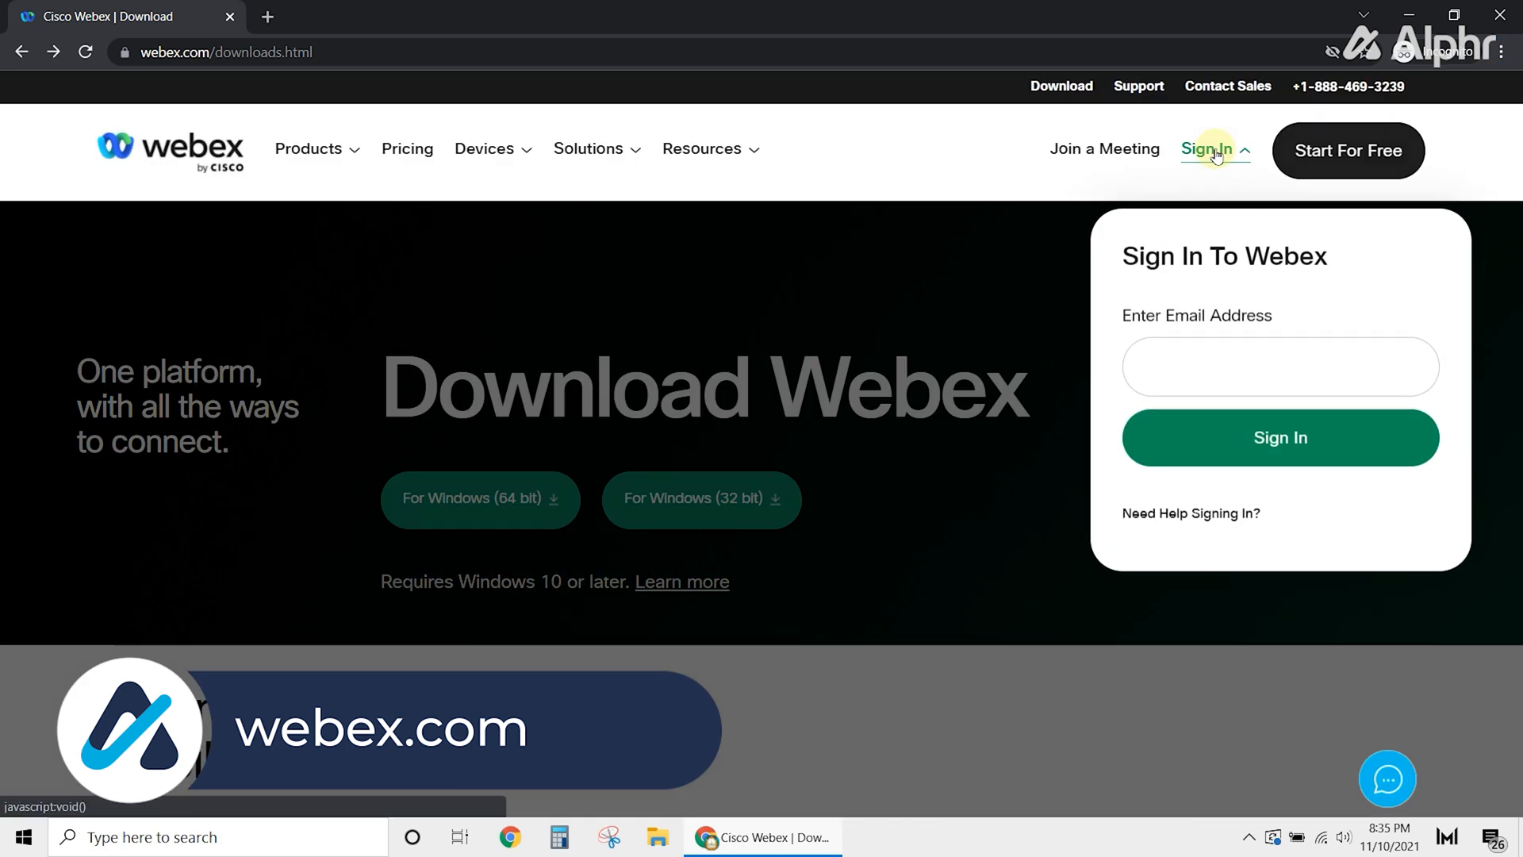
pyautogui.click(1280, 437)
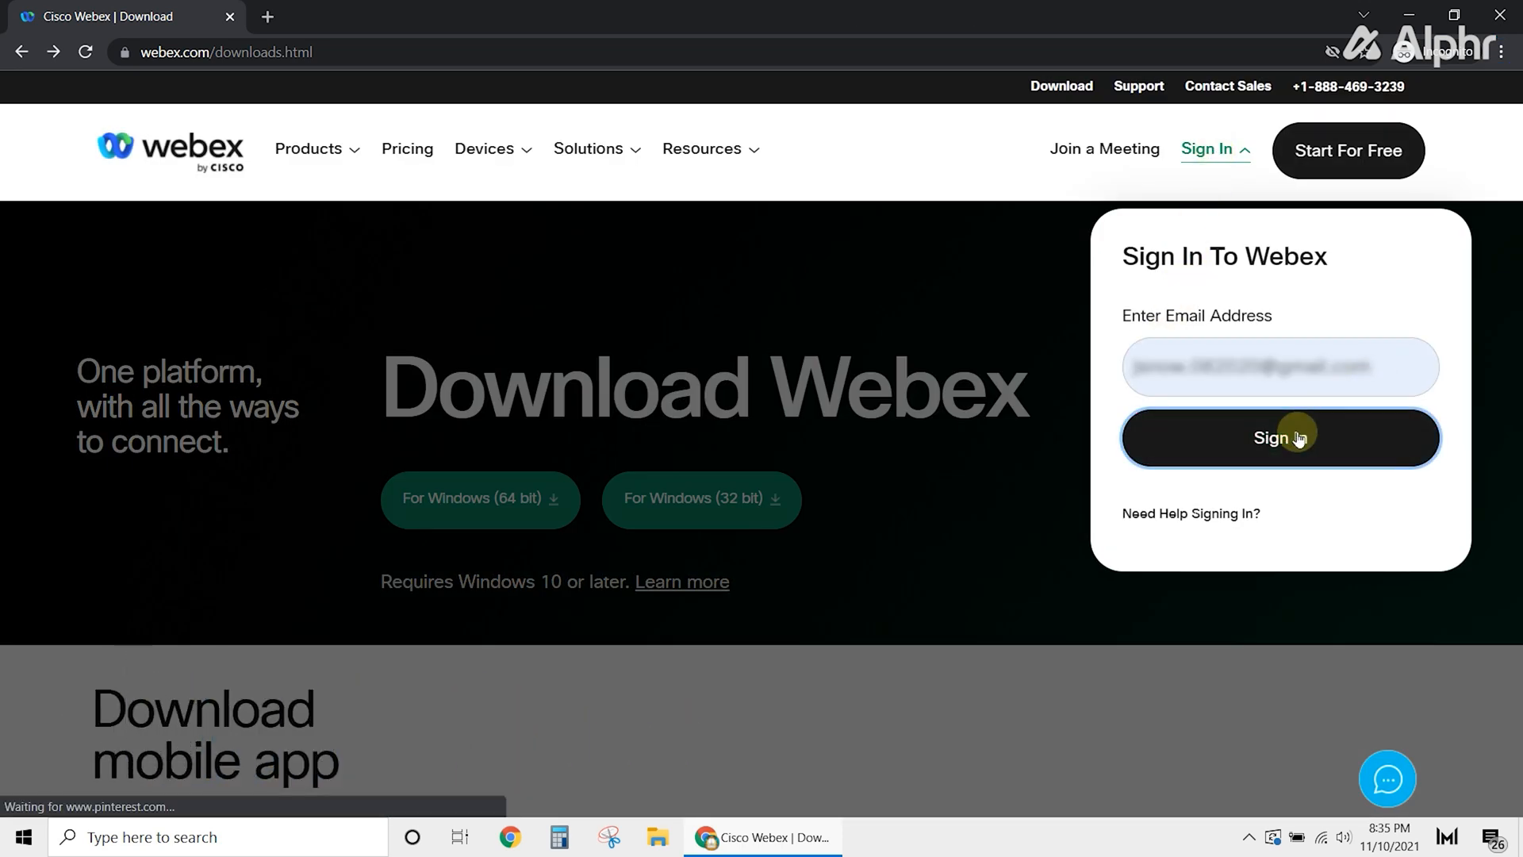
pyautogui.click(1280, 437)
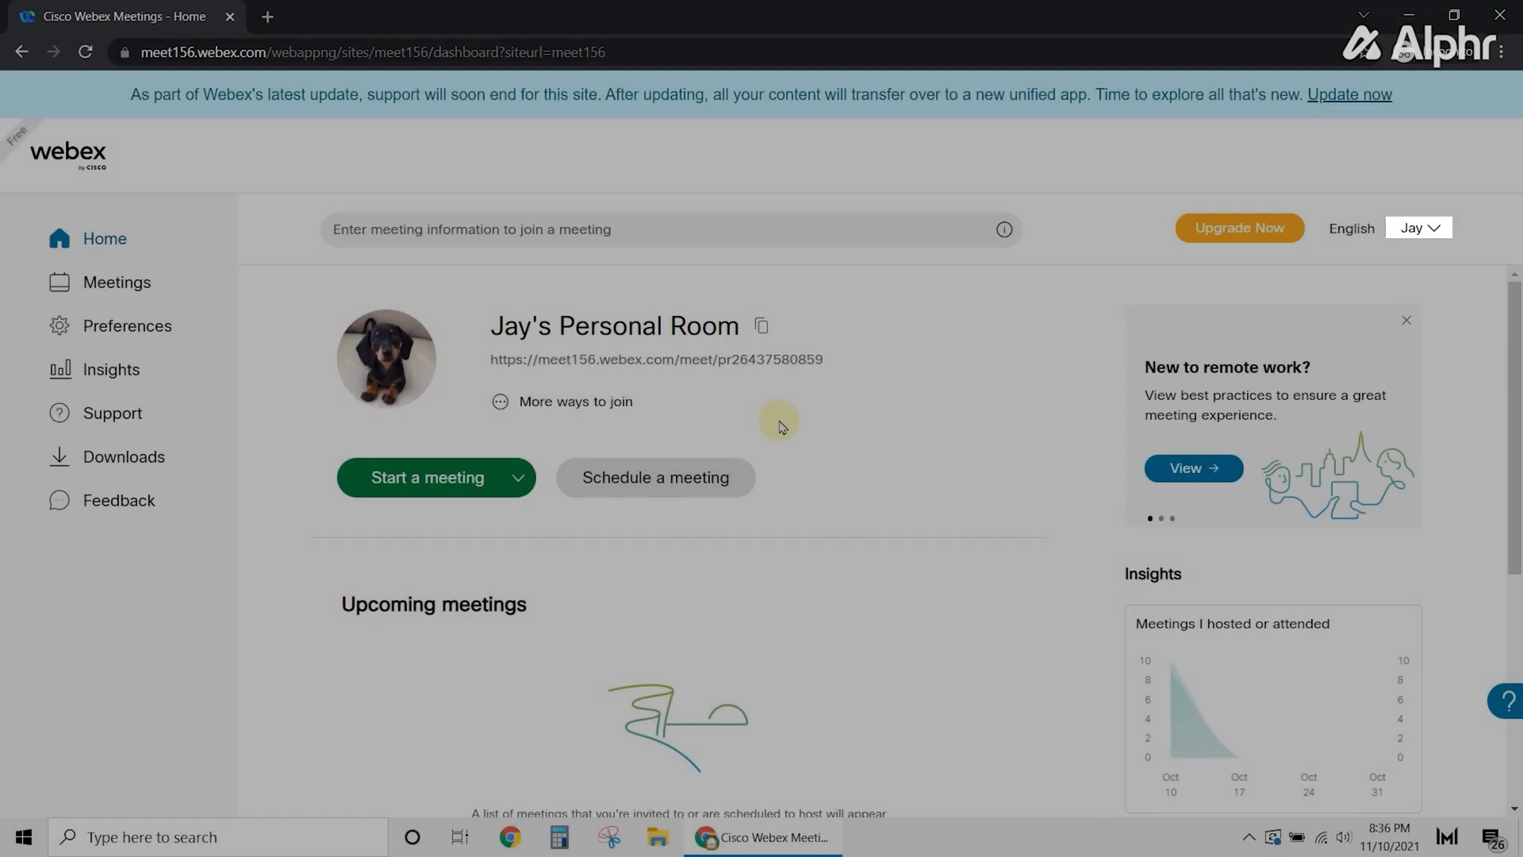
# - Go to My profile from the account menu under your name
pyautogui.click(1419, 227)
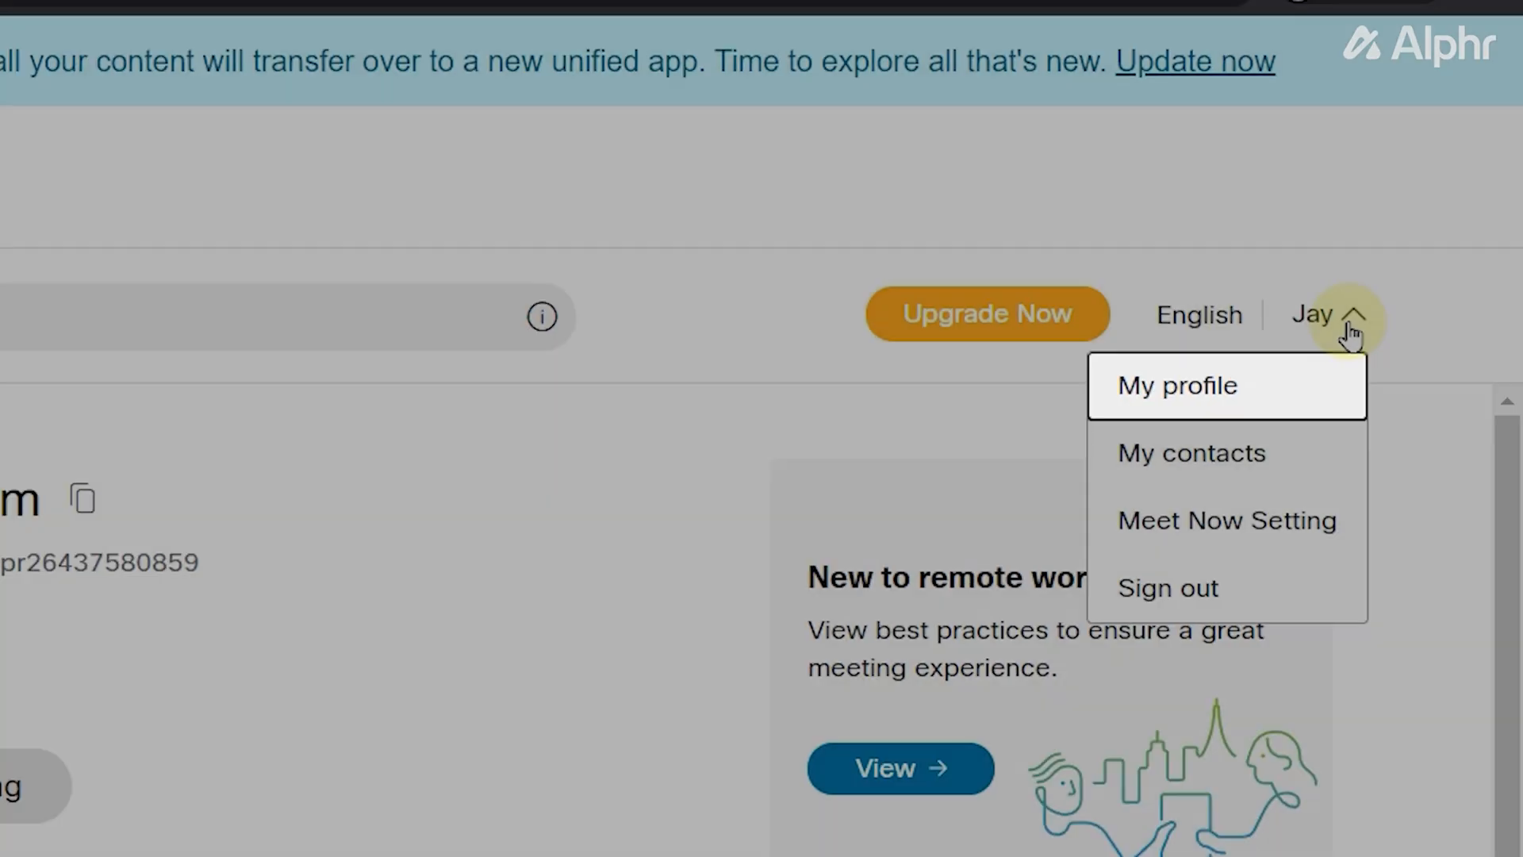
pyautogui.click(1176, 385)
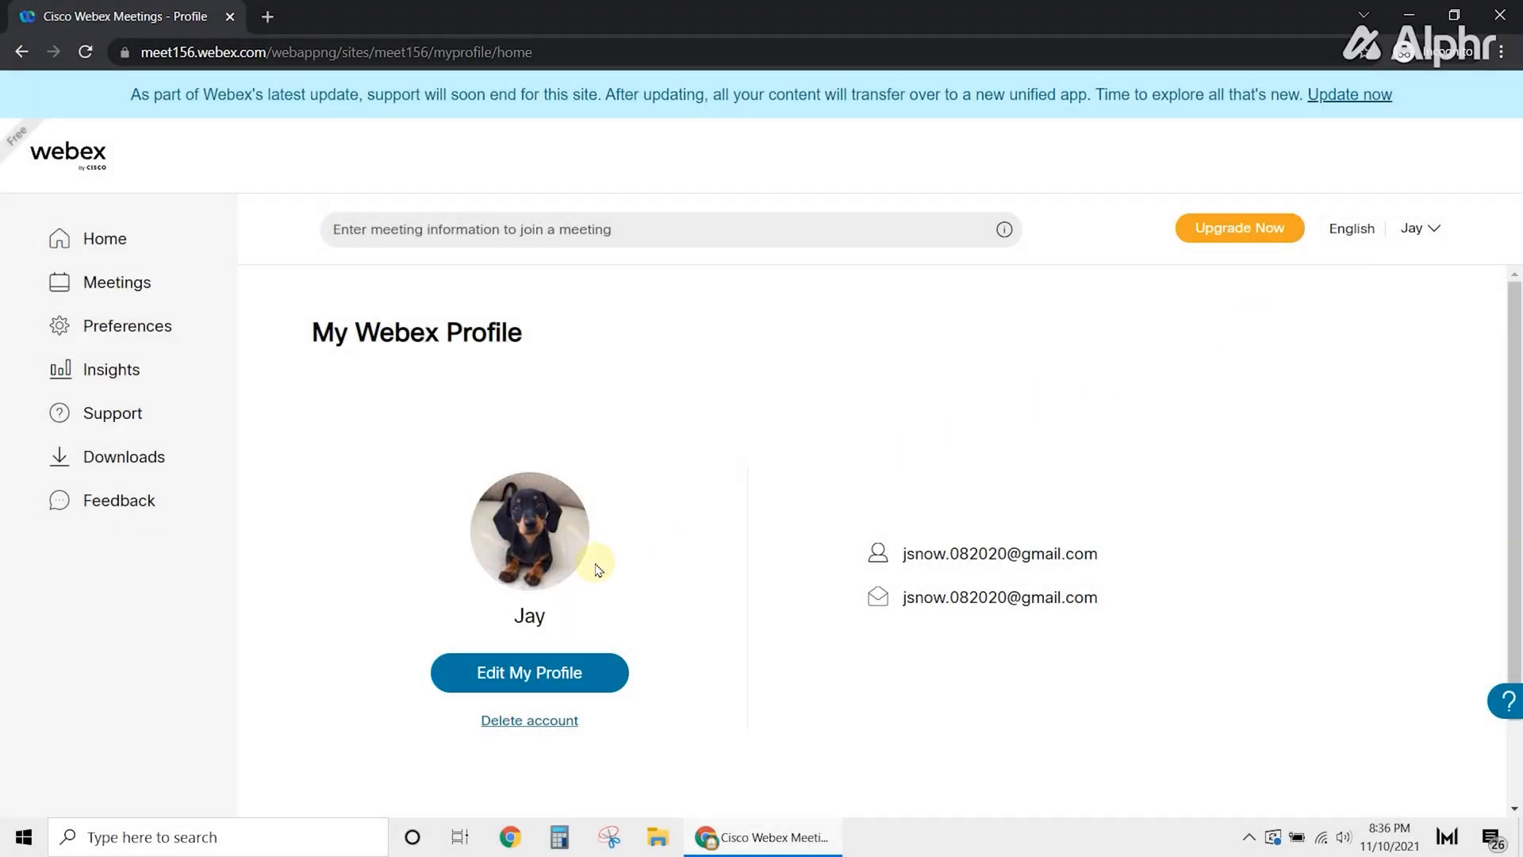
# - Replace the Account Settings avatar with the pic6 dachshund photo from the Desktop
pyautogui.click(529, 672)
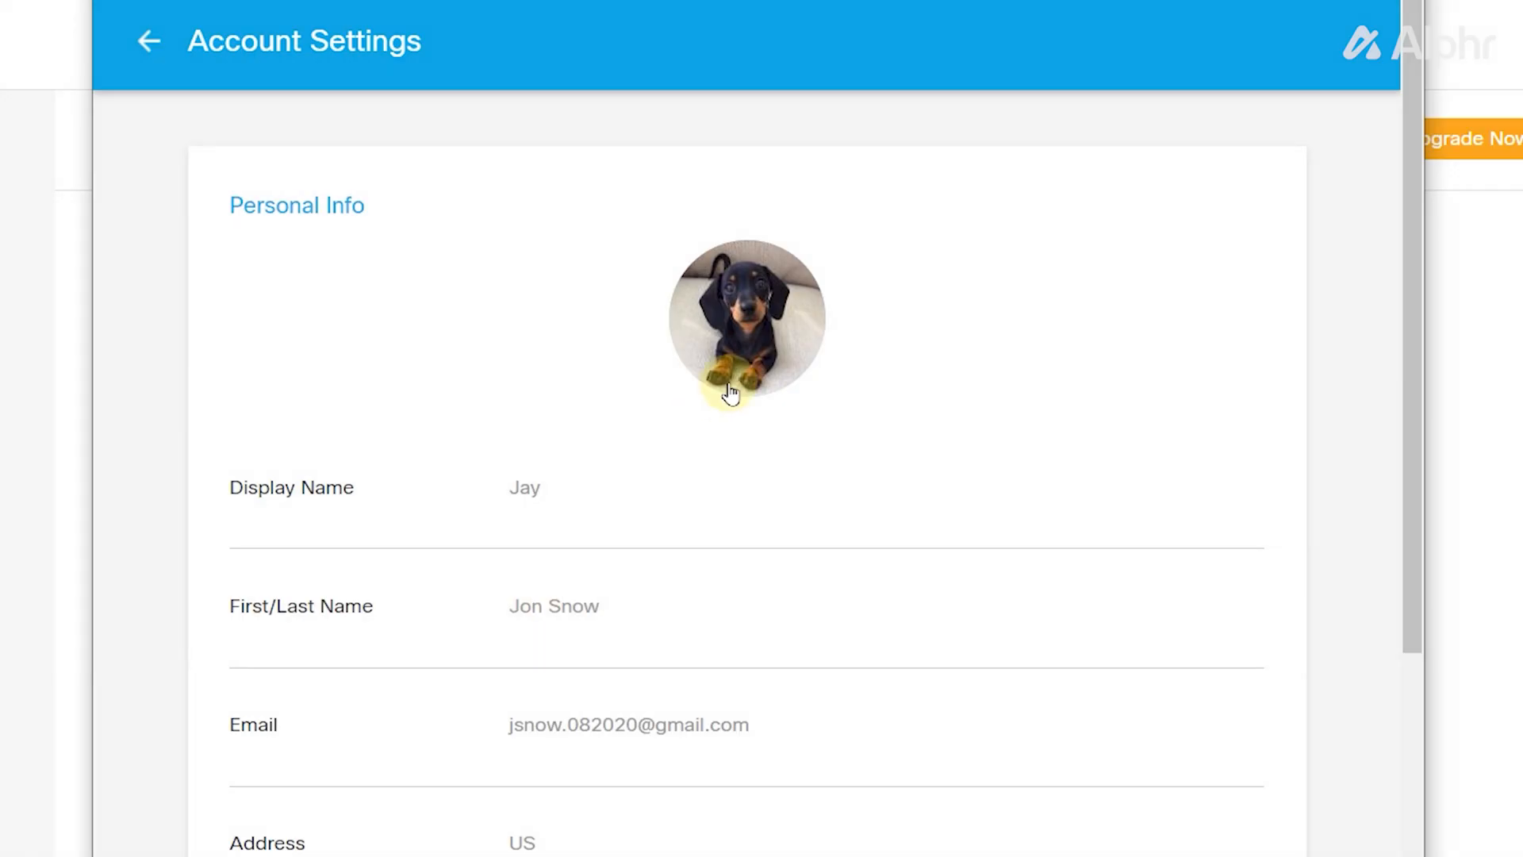
pyautogui.click(746, 320)
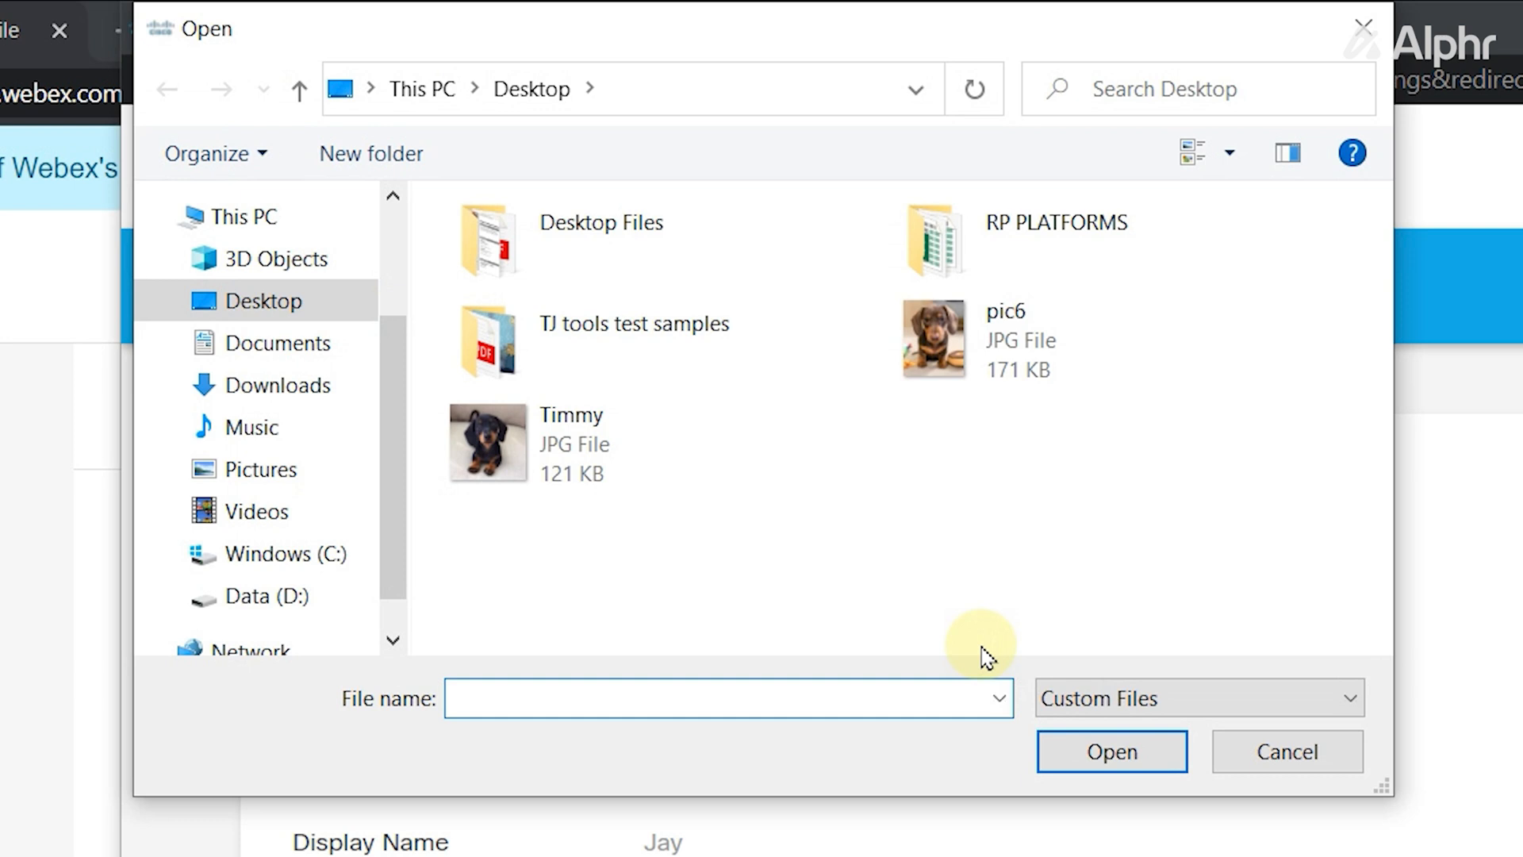
pyautogui.click(971, 340)
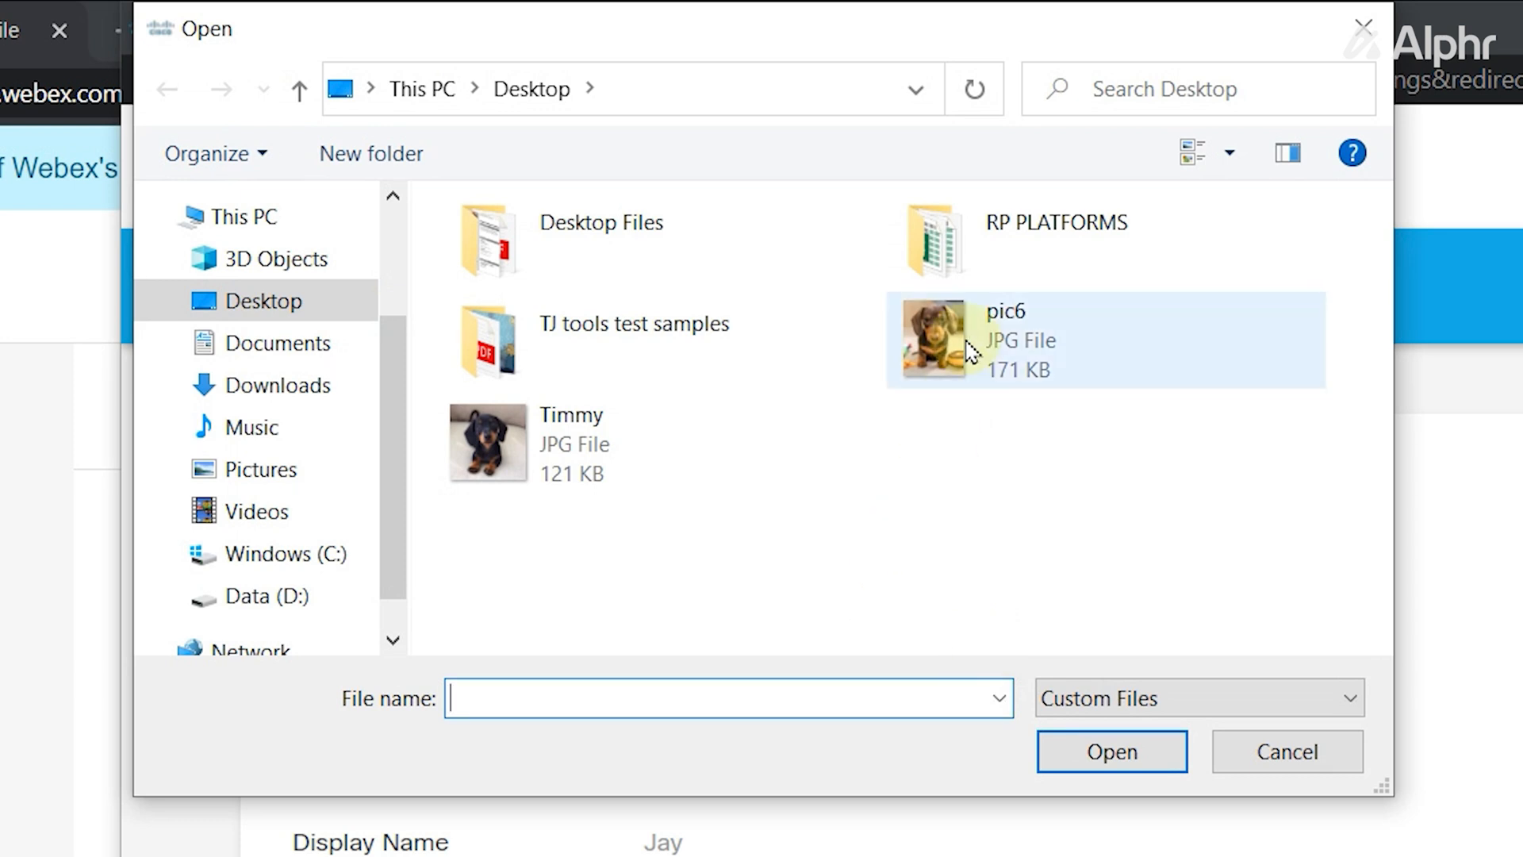
pyautogui.click(1110, 751)
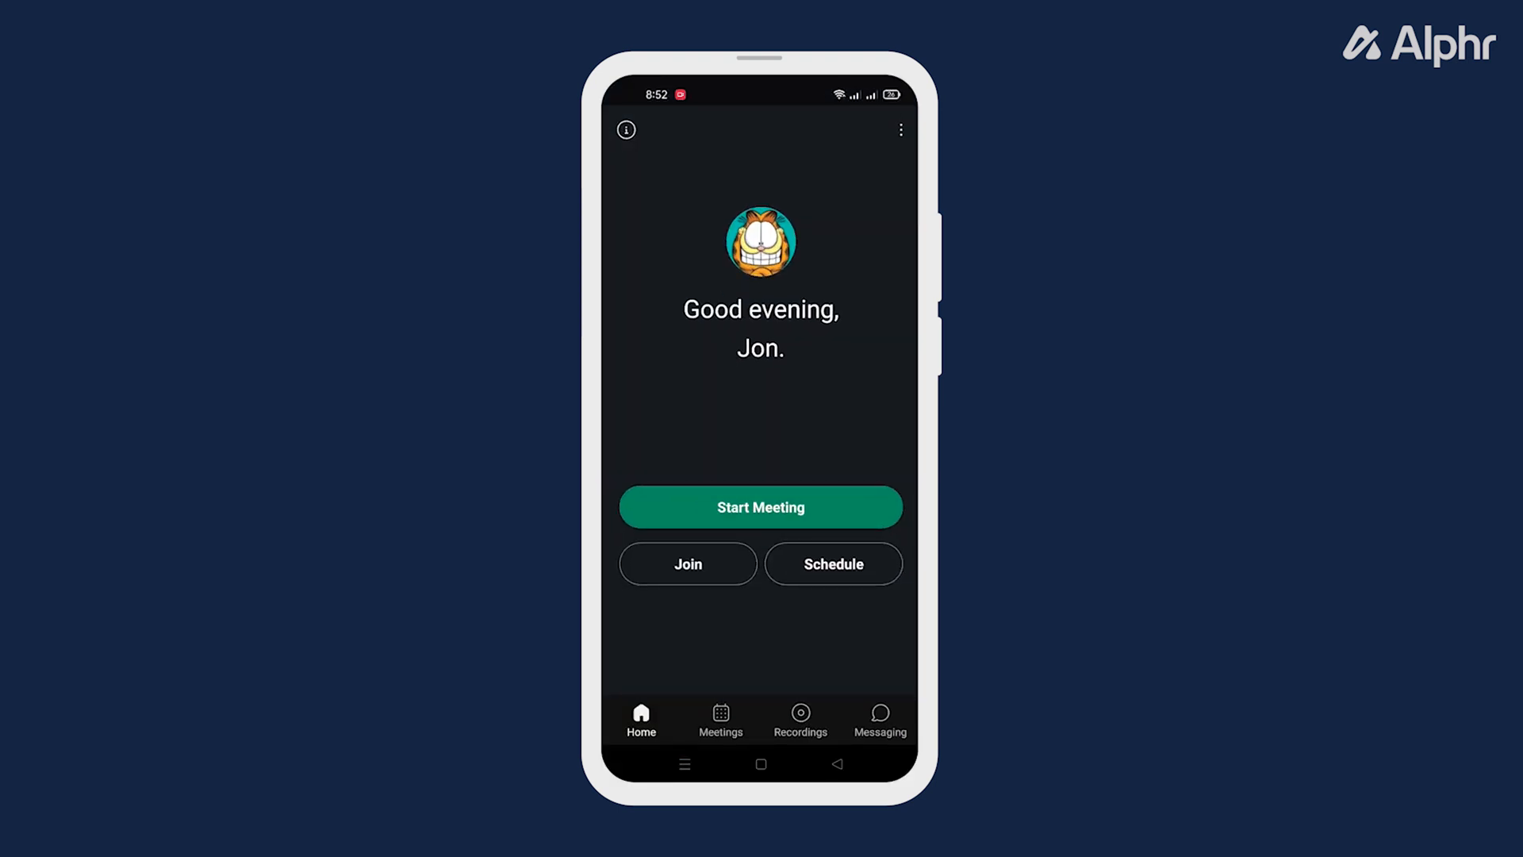
# - Open My Account by tapping the profile avatar on the app's Home screen
pyautogui.click(761, 506)
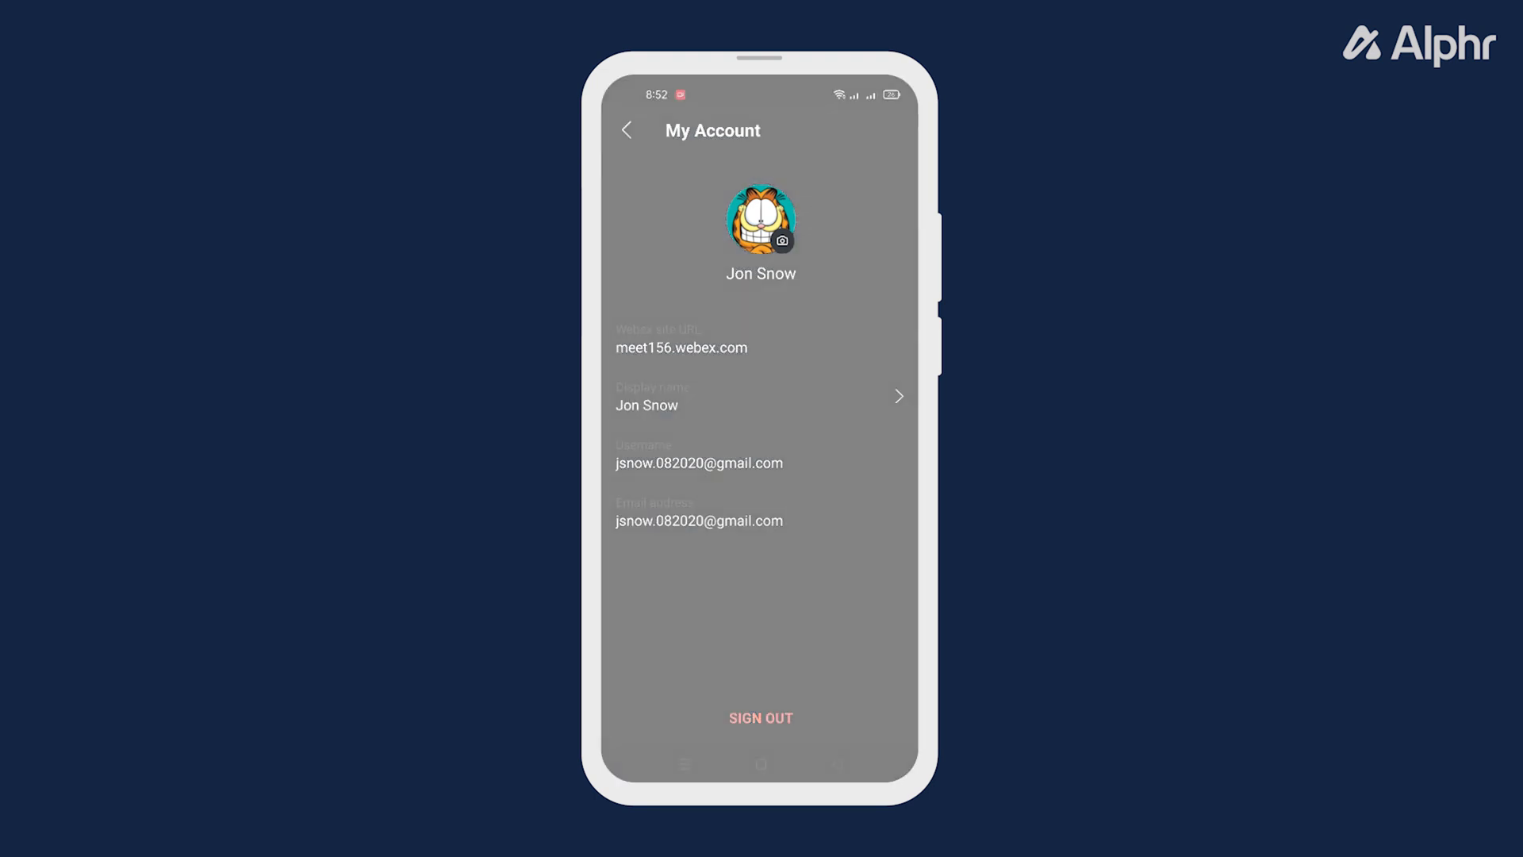
# - Open the Photos gallery to choose an existing photo for the avatar
pyautogui.click(780, 241)
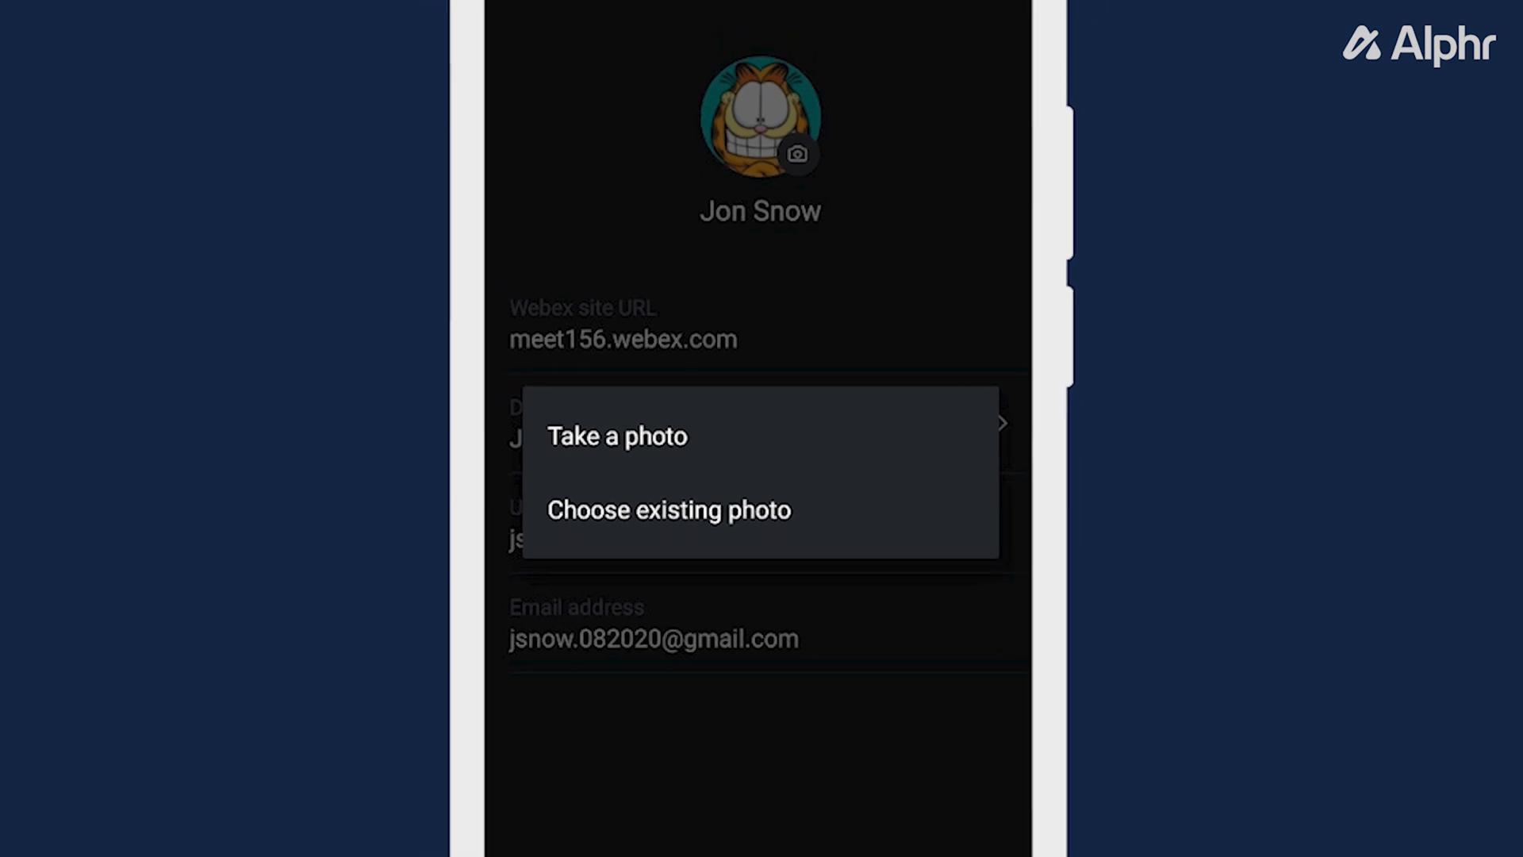
pyautogui.click(668, 509)
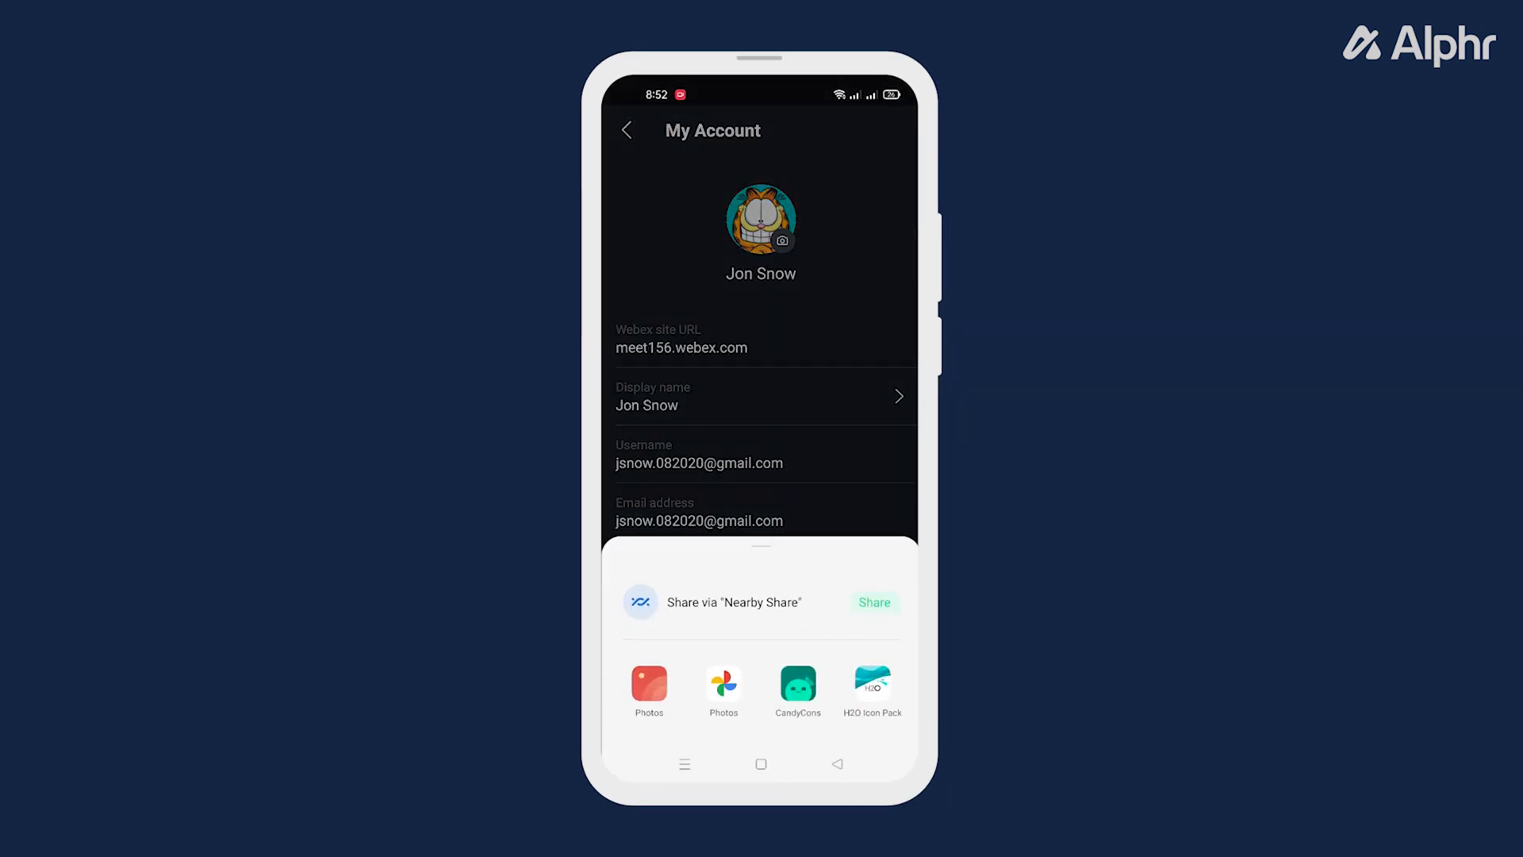
pyautogui.click(648, 682)
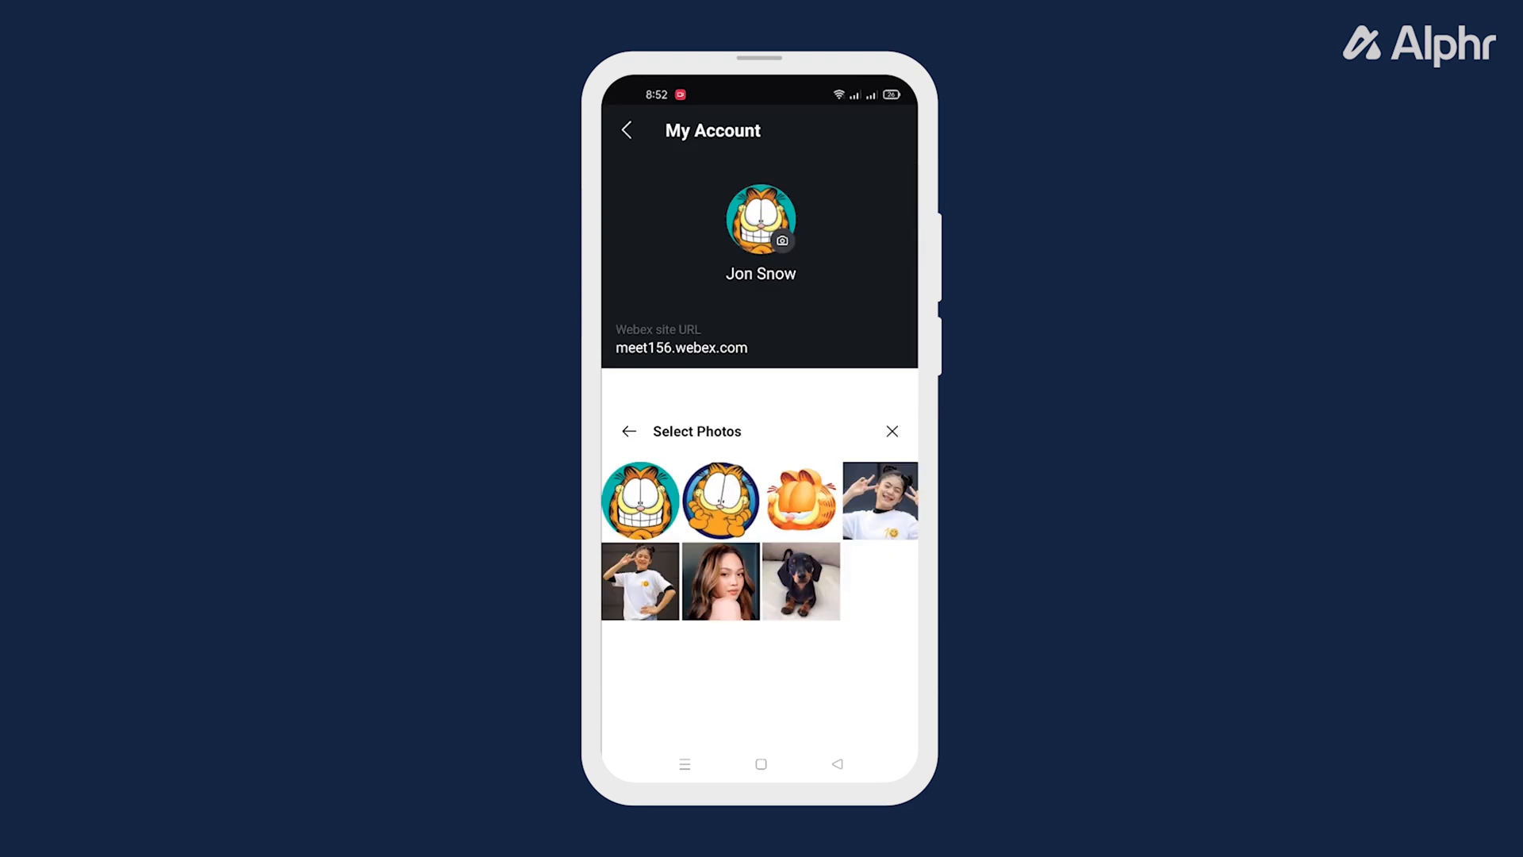
# - Select the dachshund photo and confirm it with USE PHOTO
pyautogui.click(800, 580)
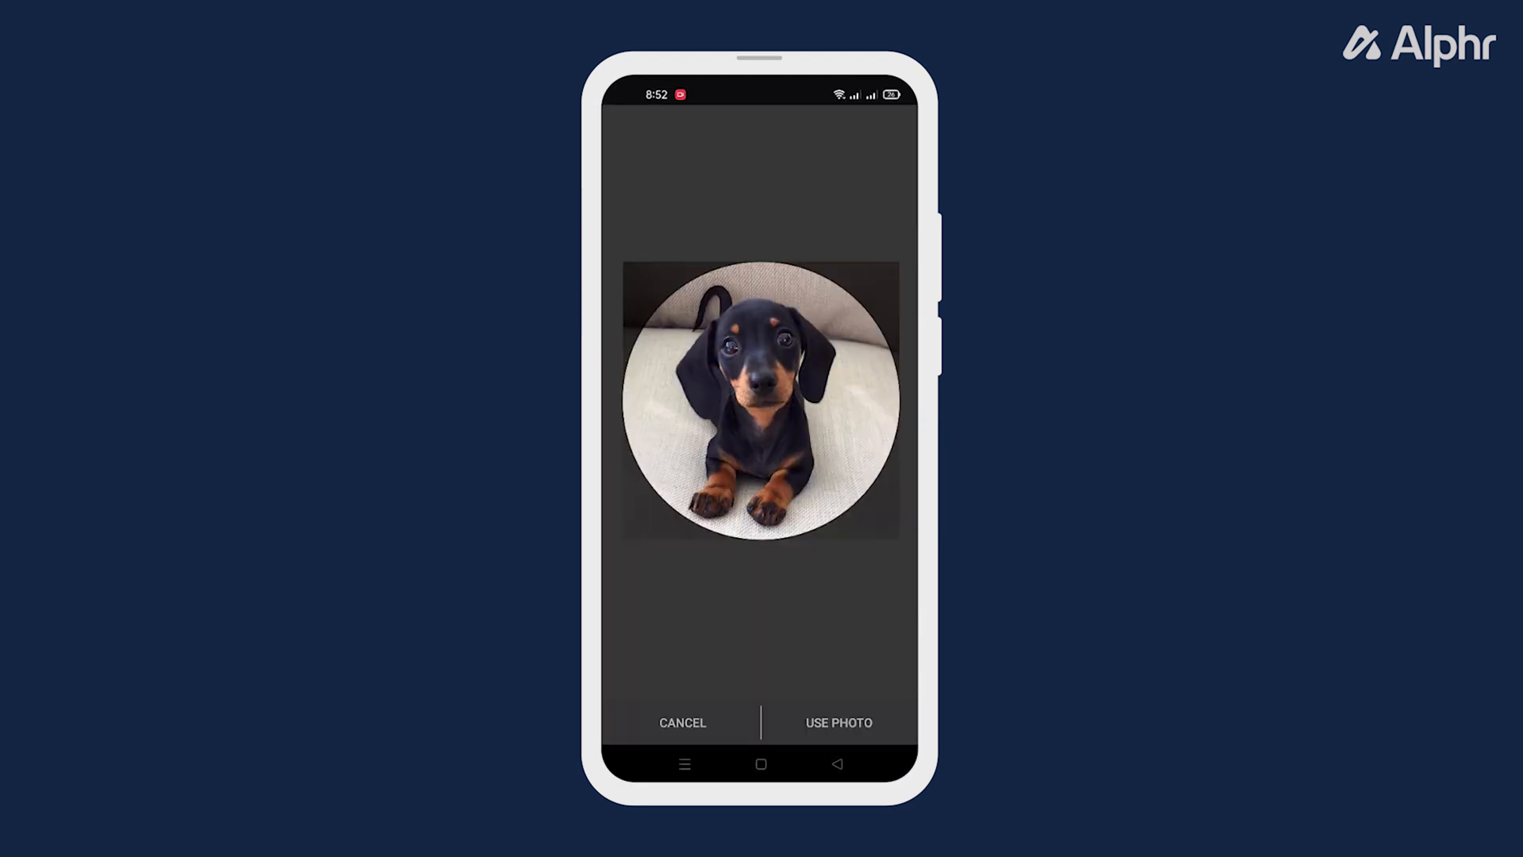
pyautogui.click(838, 721)
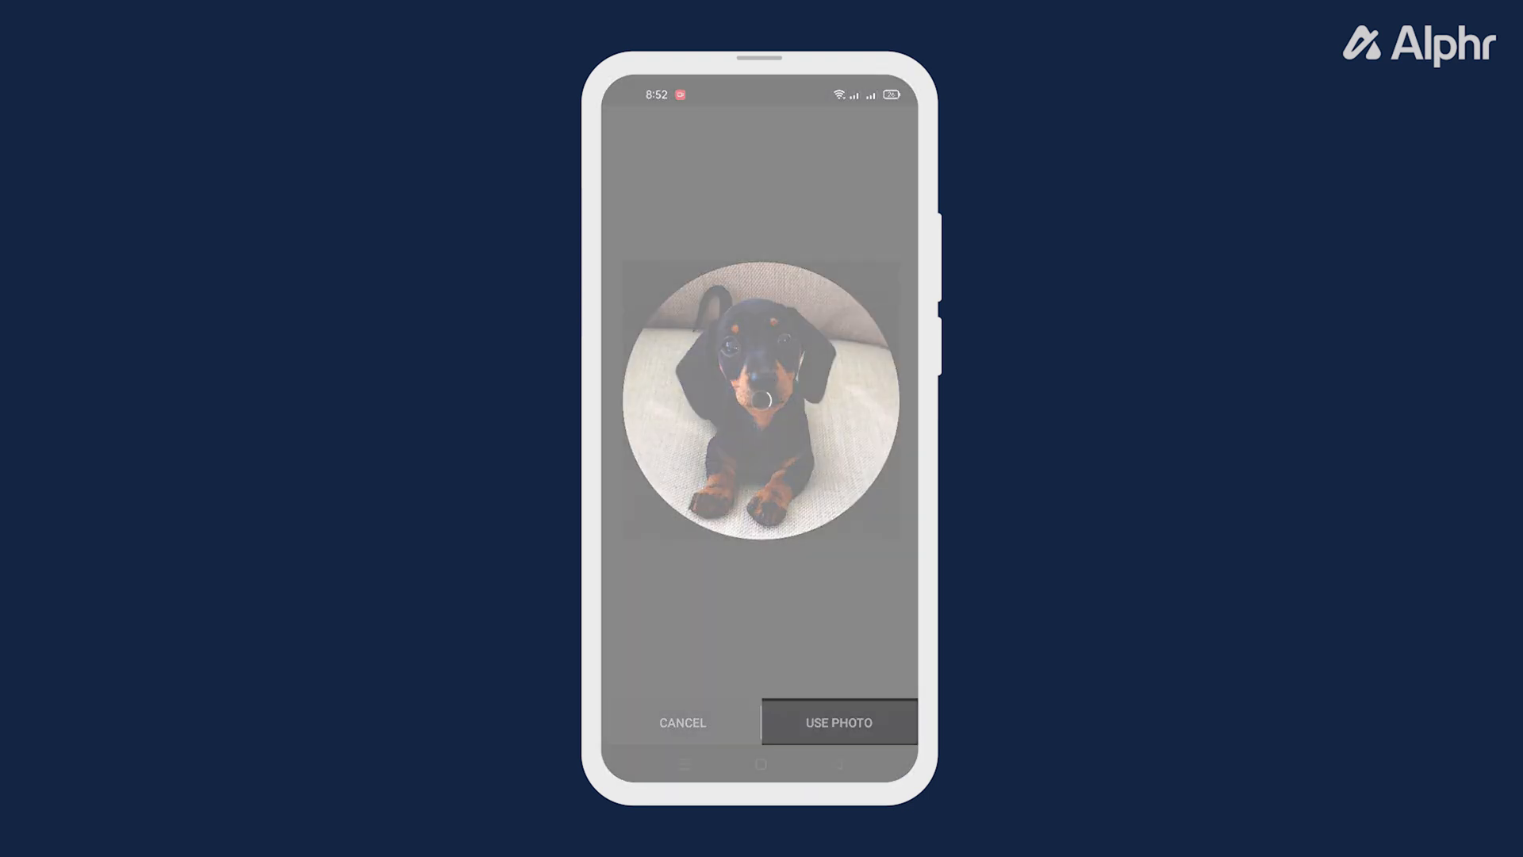
pyautogui.click(838, 722)
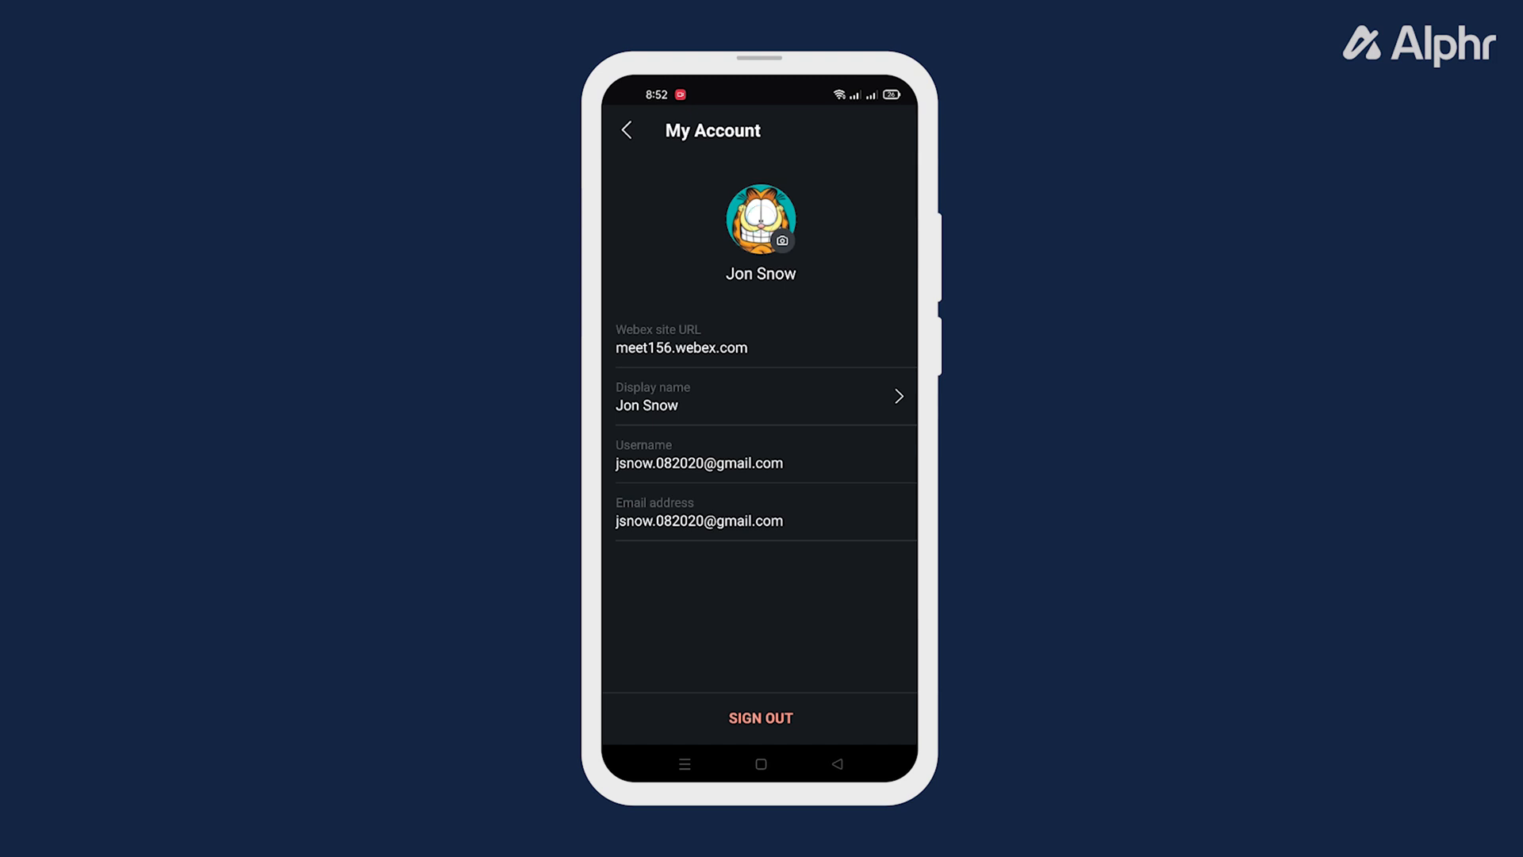